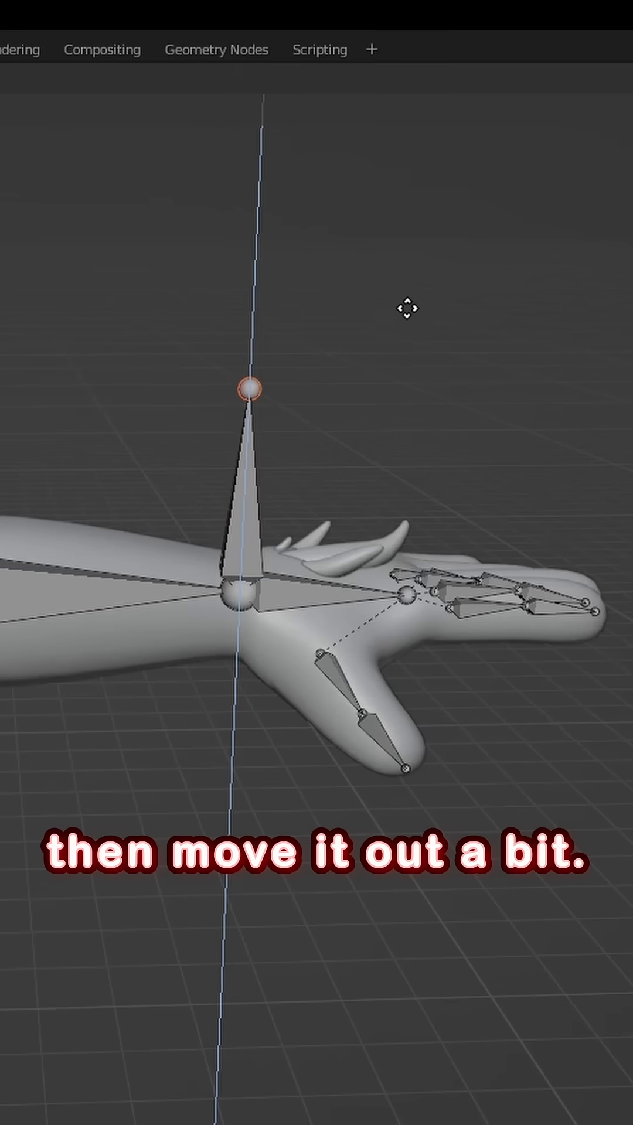
Step: Clear the pole bone's parent so it stands free of the elbow
{"action": "key", "text": "alt+p"}
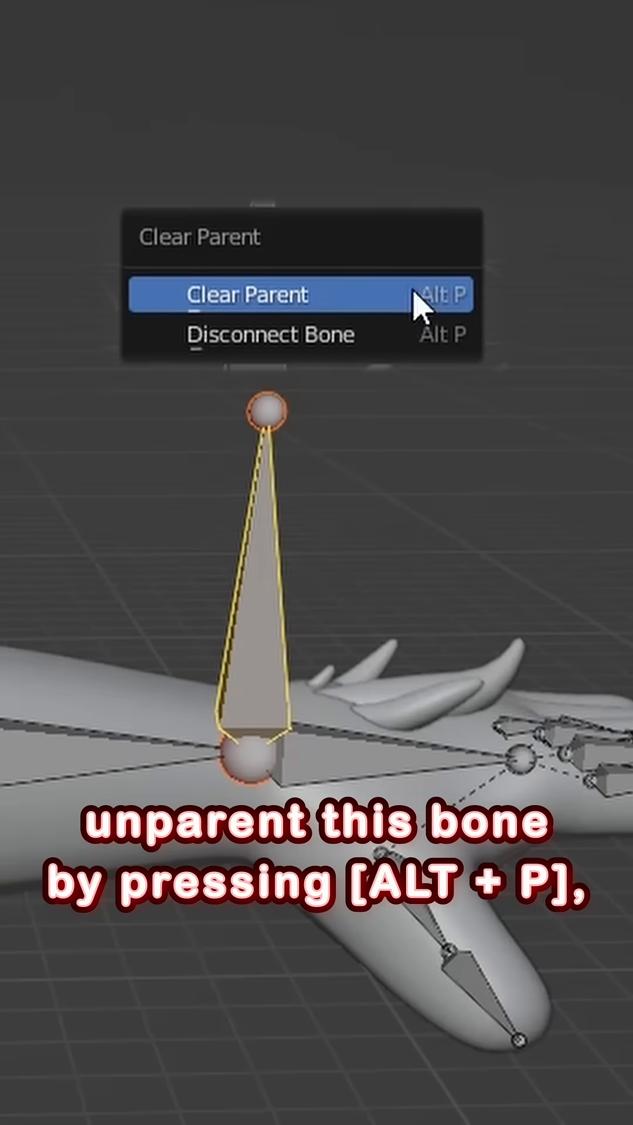
{"action": "left_click", "coordinate": [248, 296]}
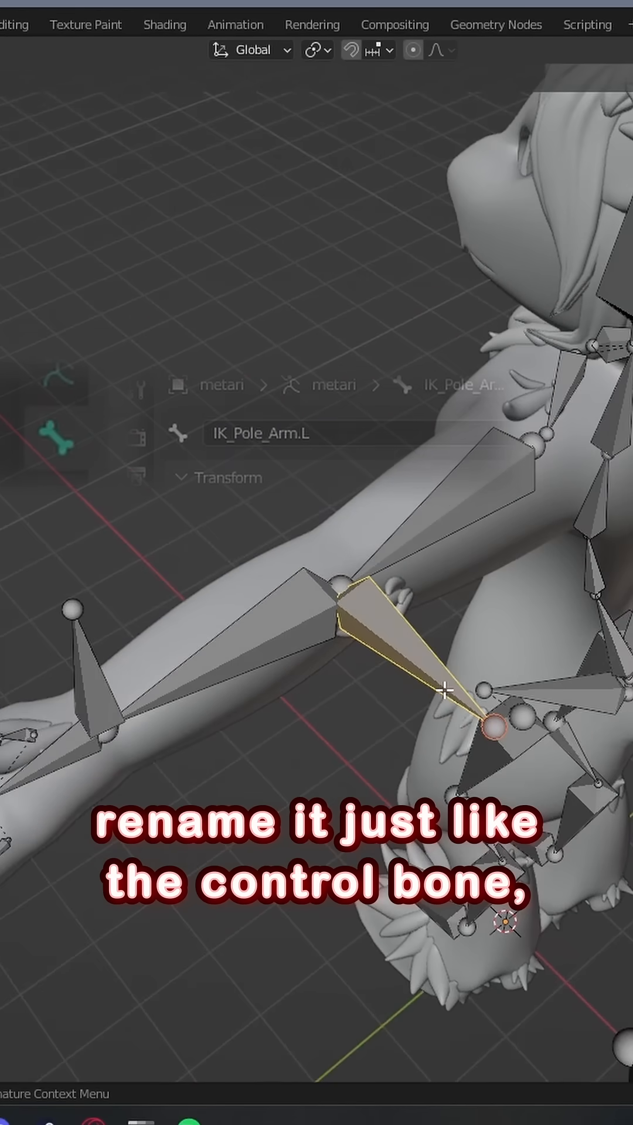
Step: Rename the pole bone to IK_Pole_Arm.L in the Bone properties
{"action": "left_click", "coordinate": [155, 188]}
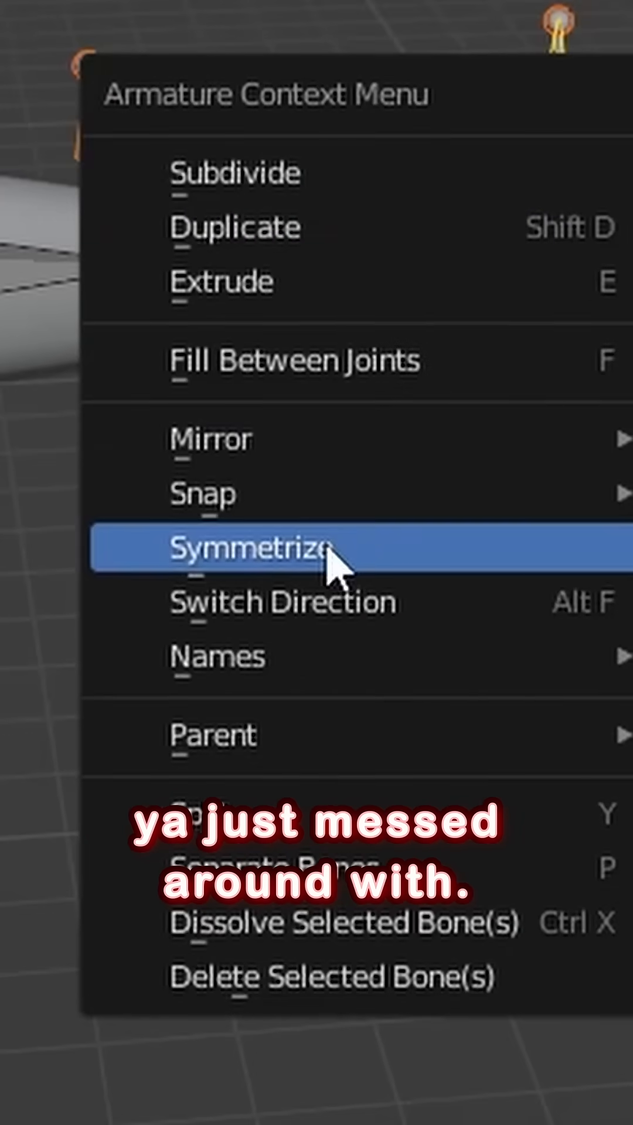
Step: Symmetrize the edited arm bones onto the right side of the armature
{"action": "left_click", "coordinate": [251, 550]}
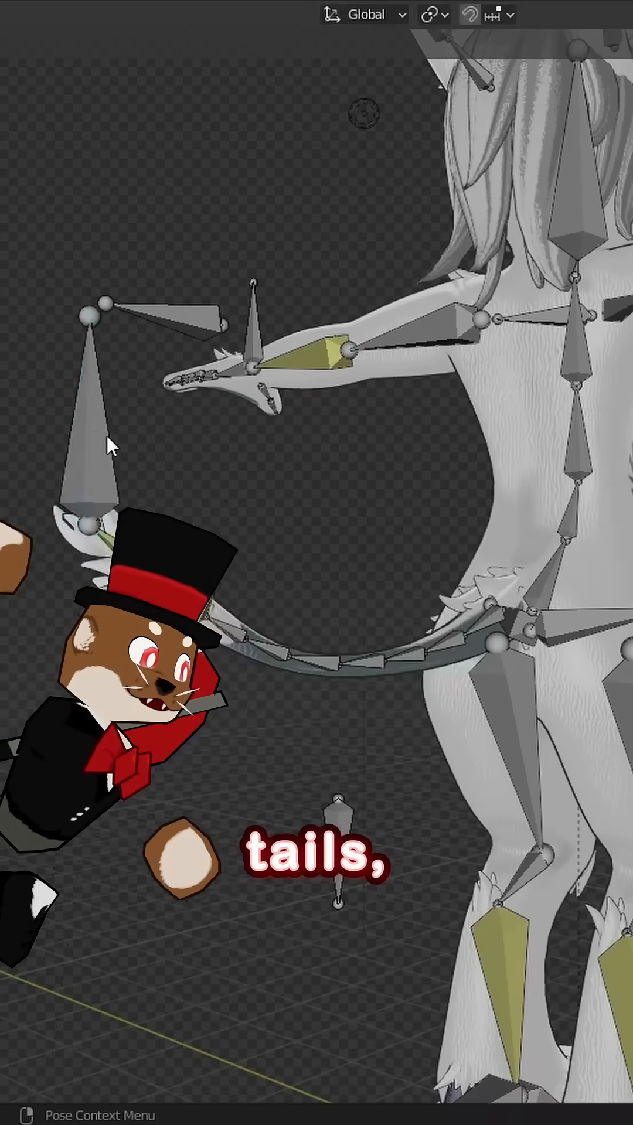